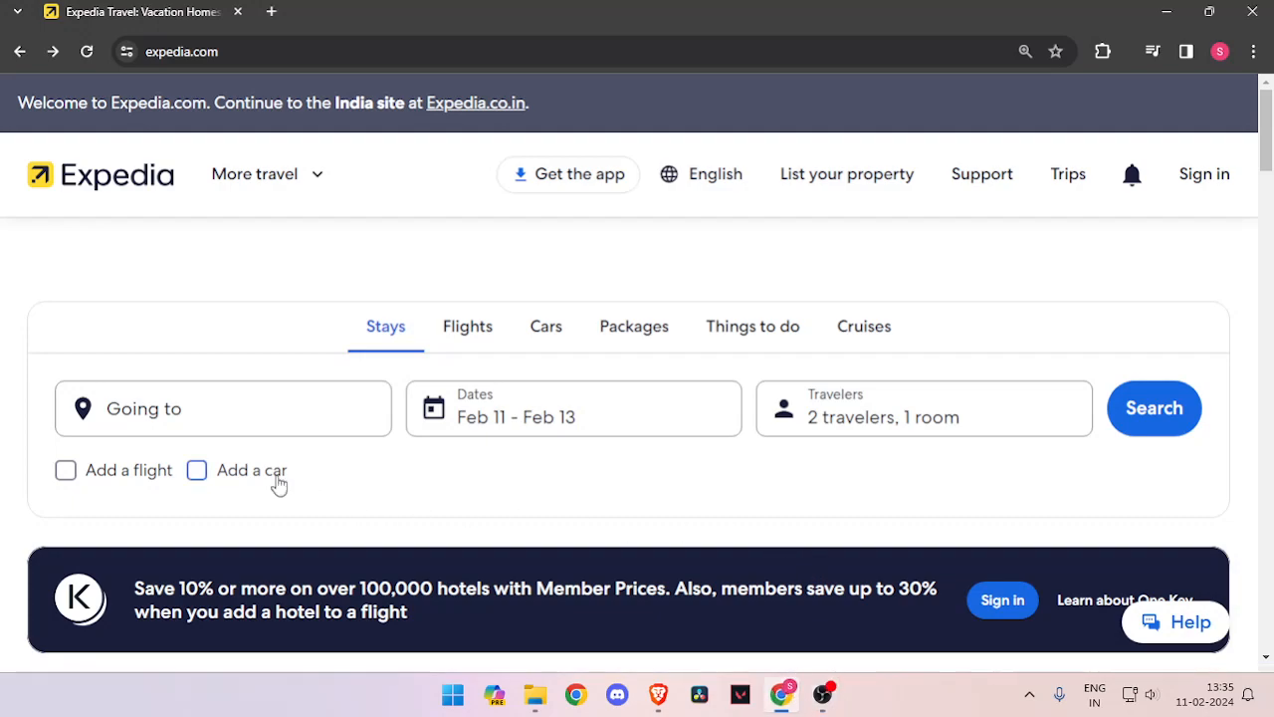
- Choose San Bernardino (and vicinity) as the Going to destination
click(223, 408)
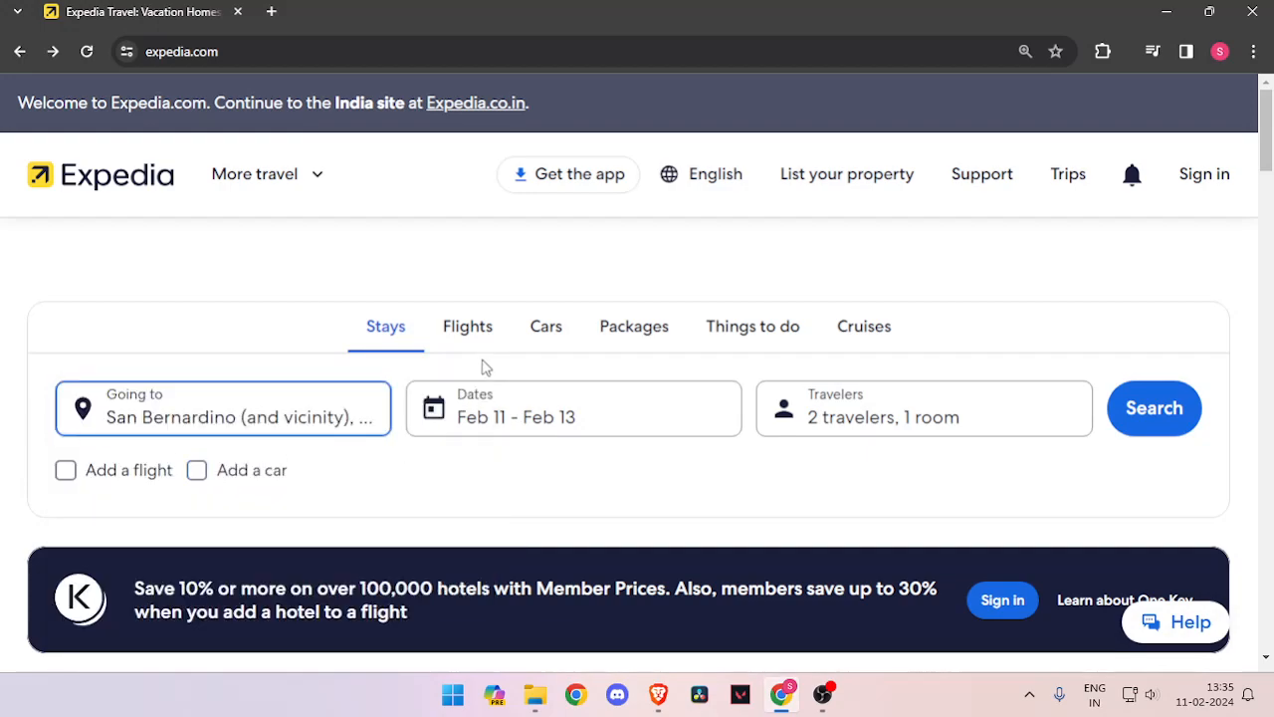
mouse_move(816, 415)
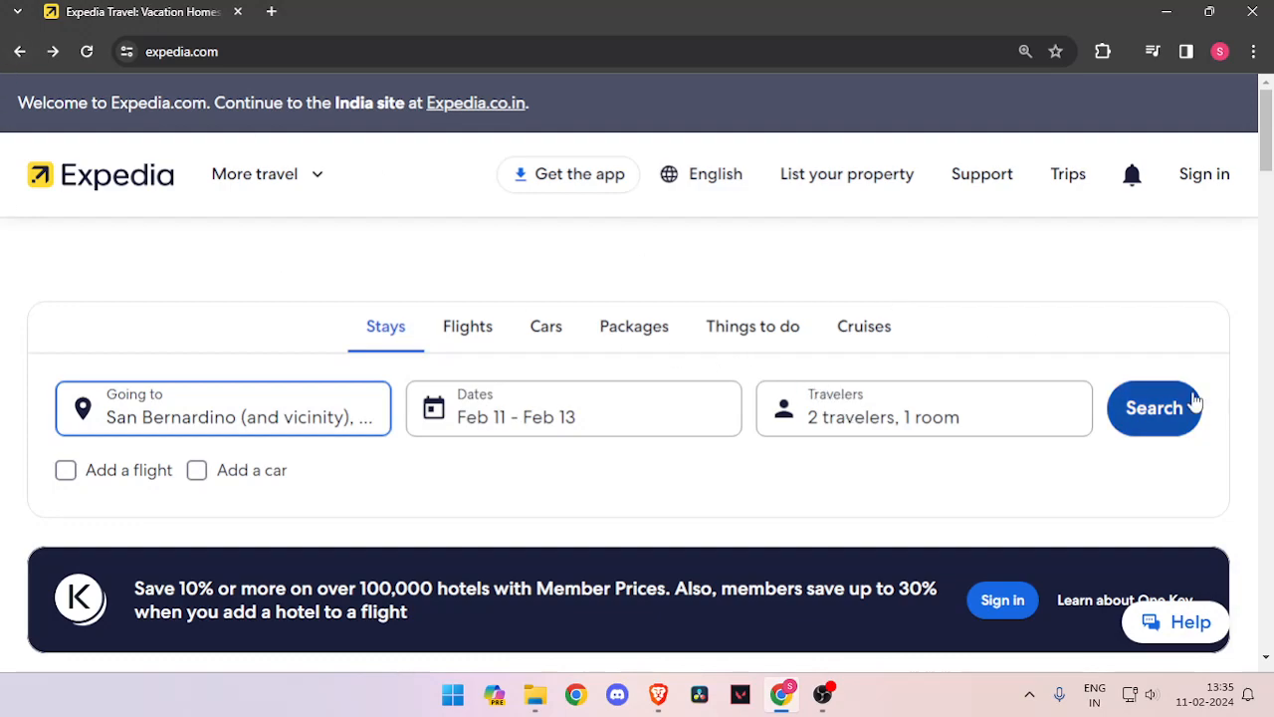
- Run the search and browse next photos of La Quinta and Staybridge Suites listings
click(1153, 408)
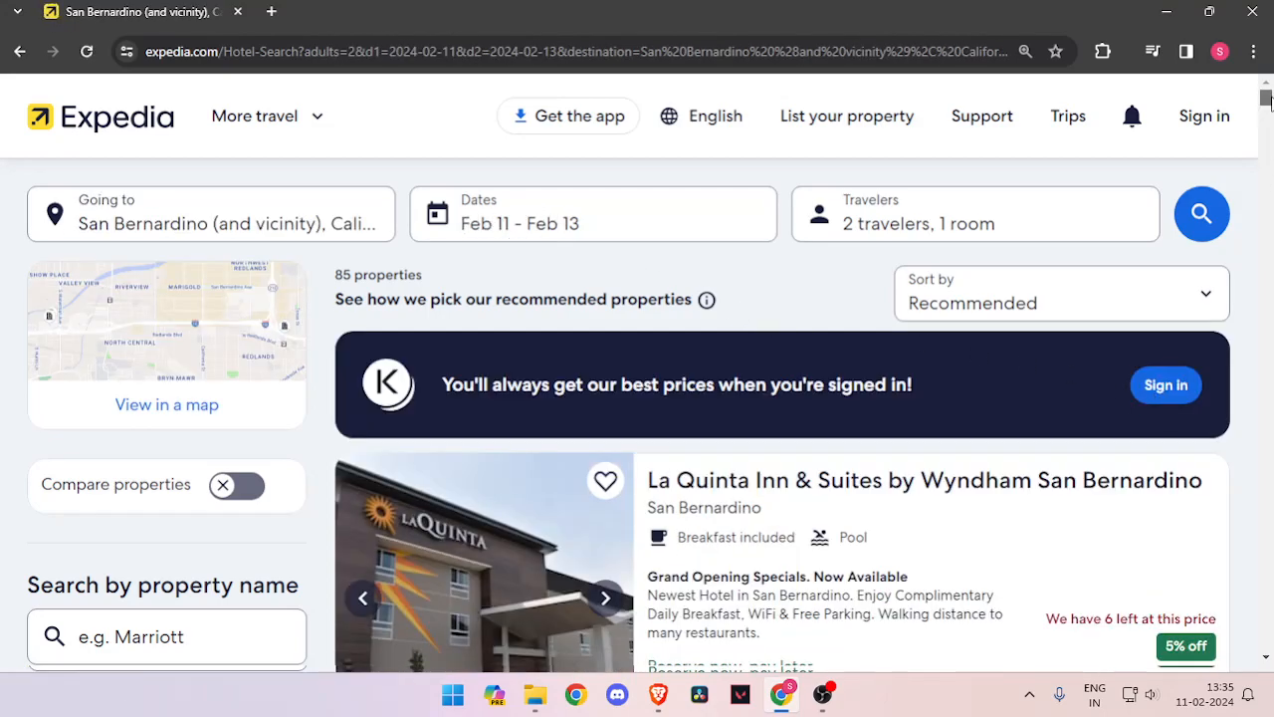
scroll(down, 3)
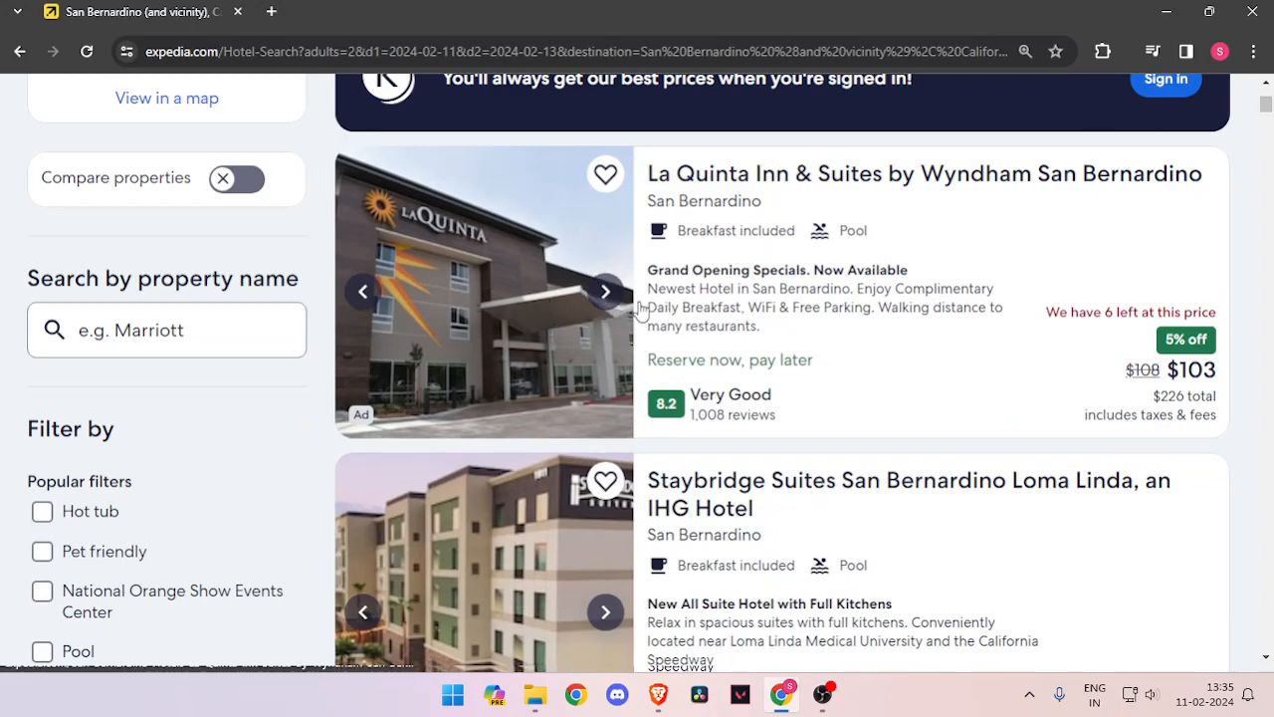
click(605, 290)
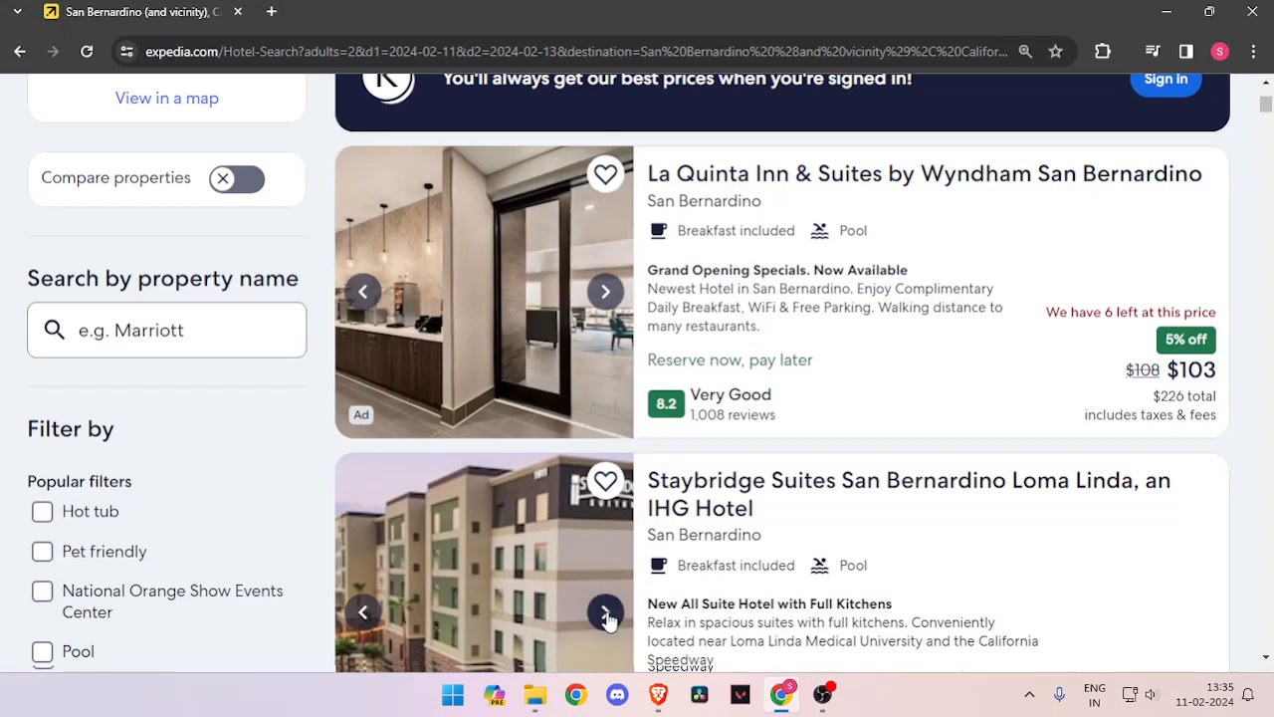
click(606, 612)
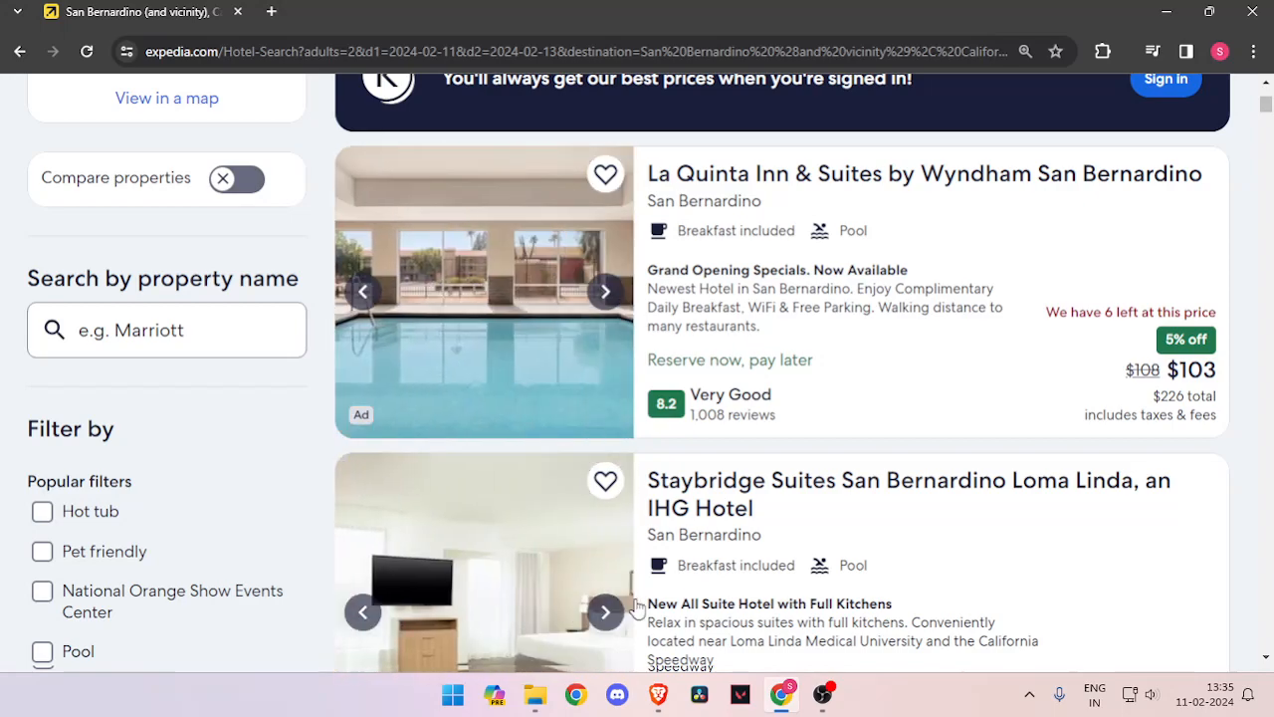
scroll(down, 3)
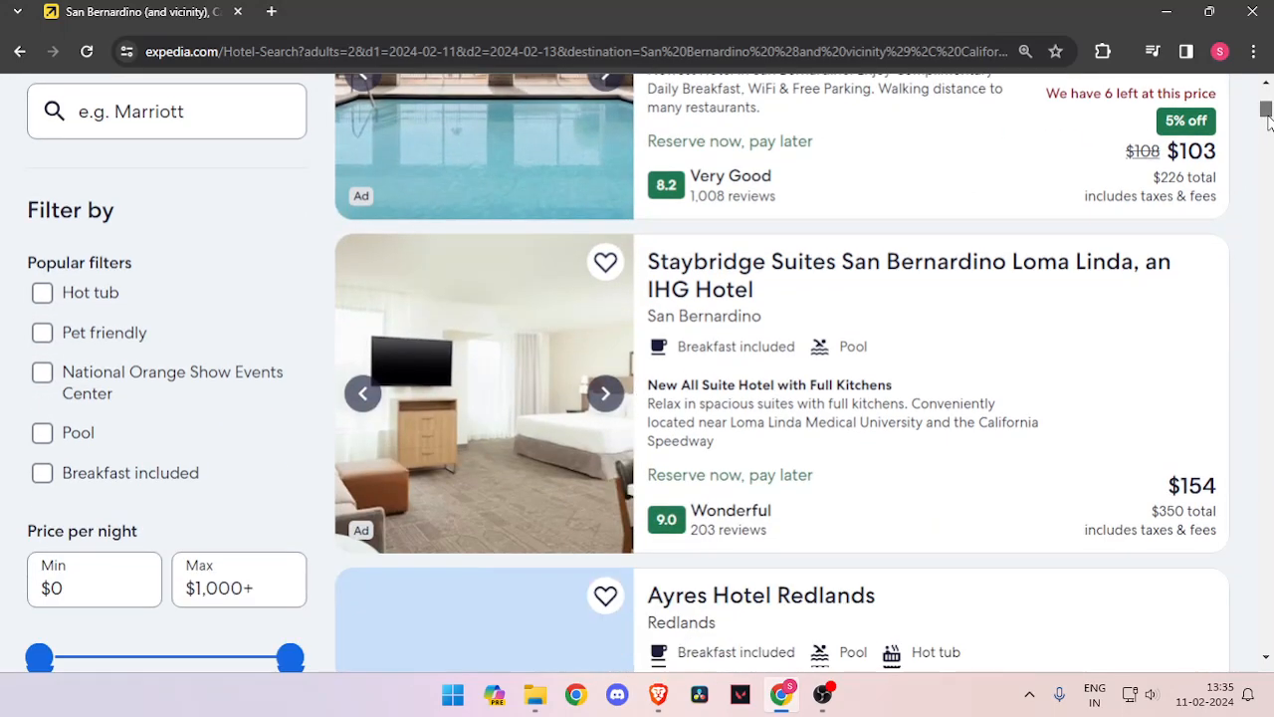
scroll(up, 3)
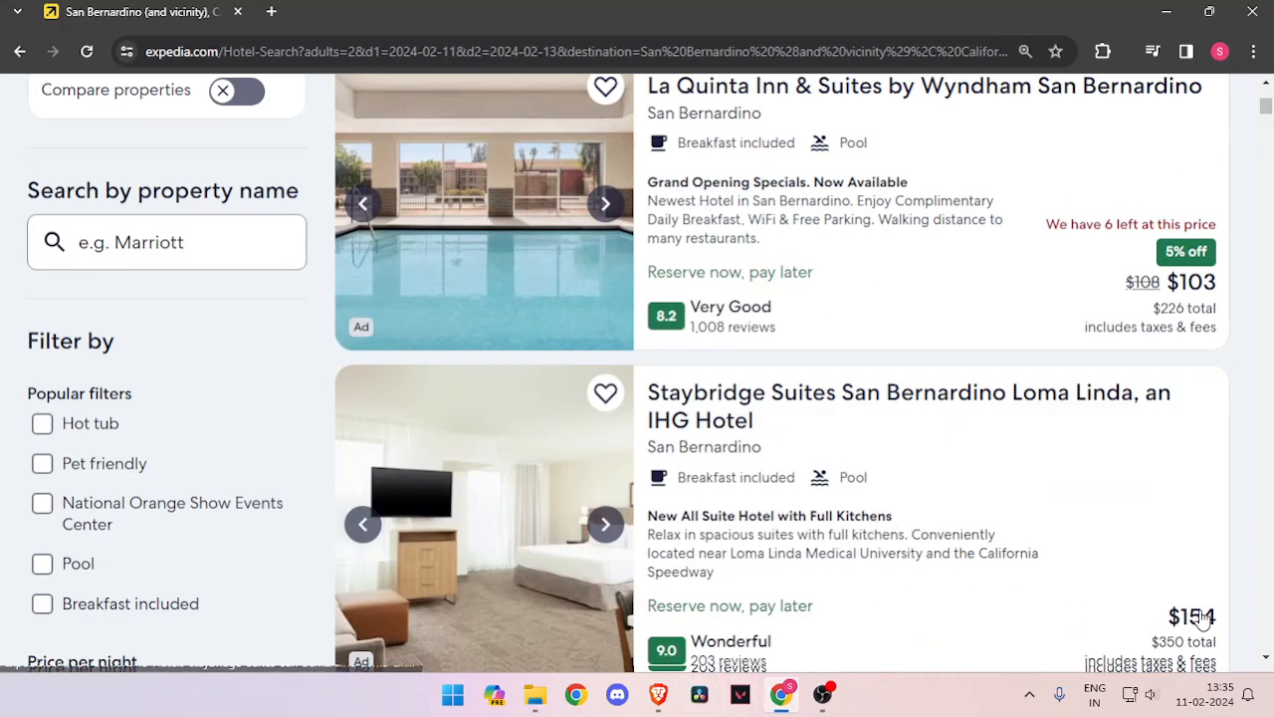
mouse_move(787, 306)
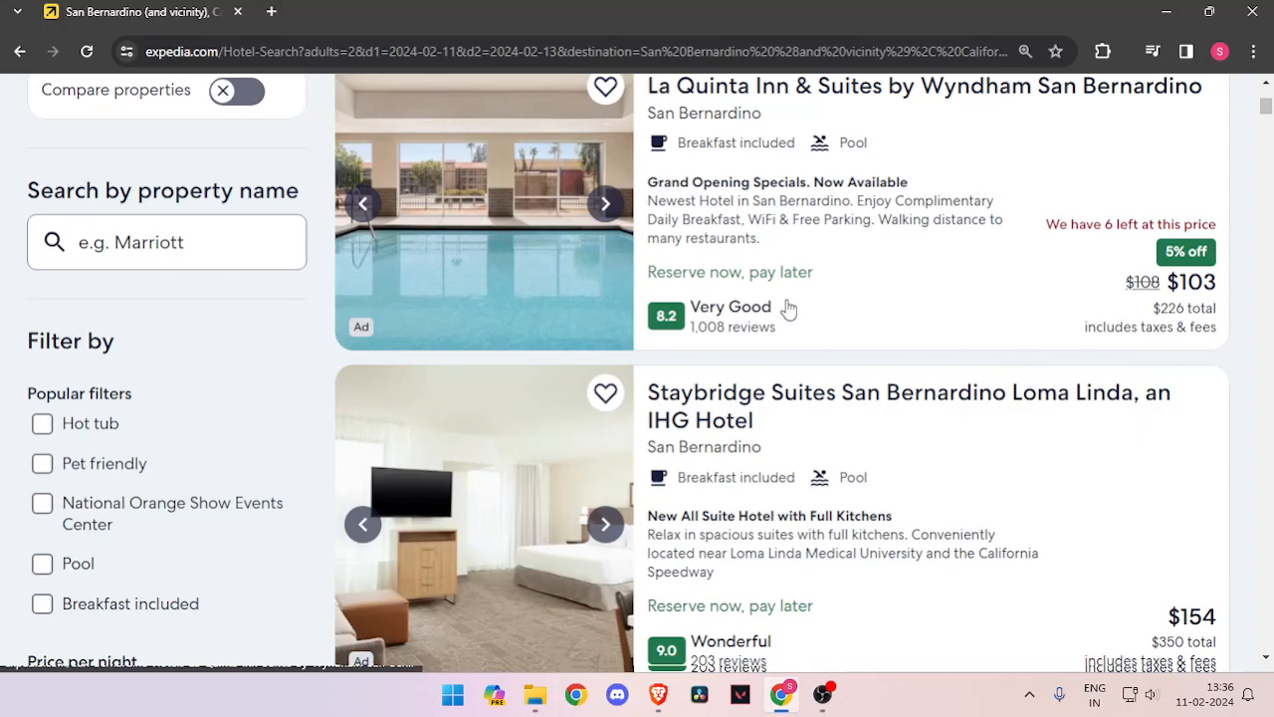
mouse_move(1102, 232)
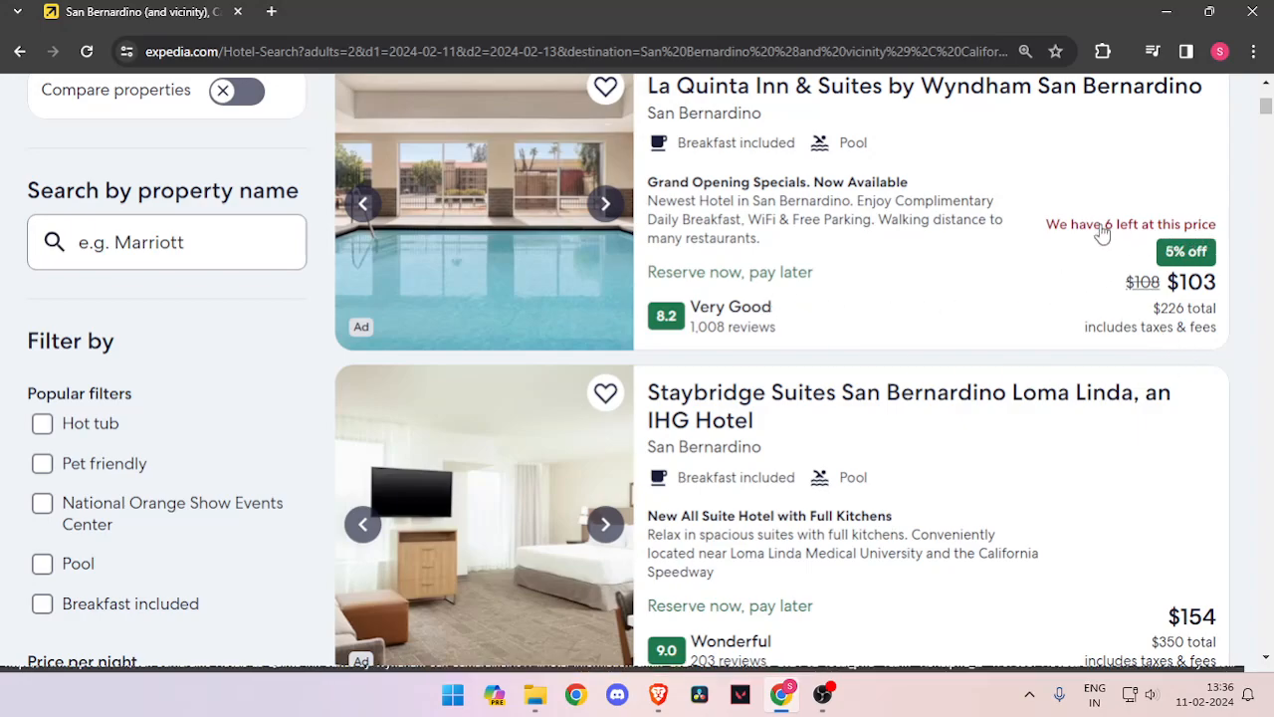
mouse_move(1187, 245)
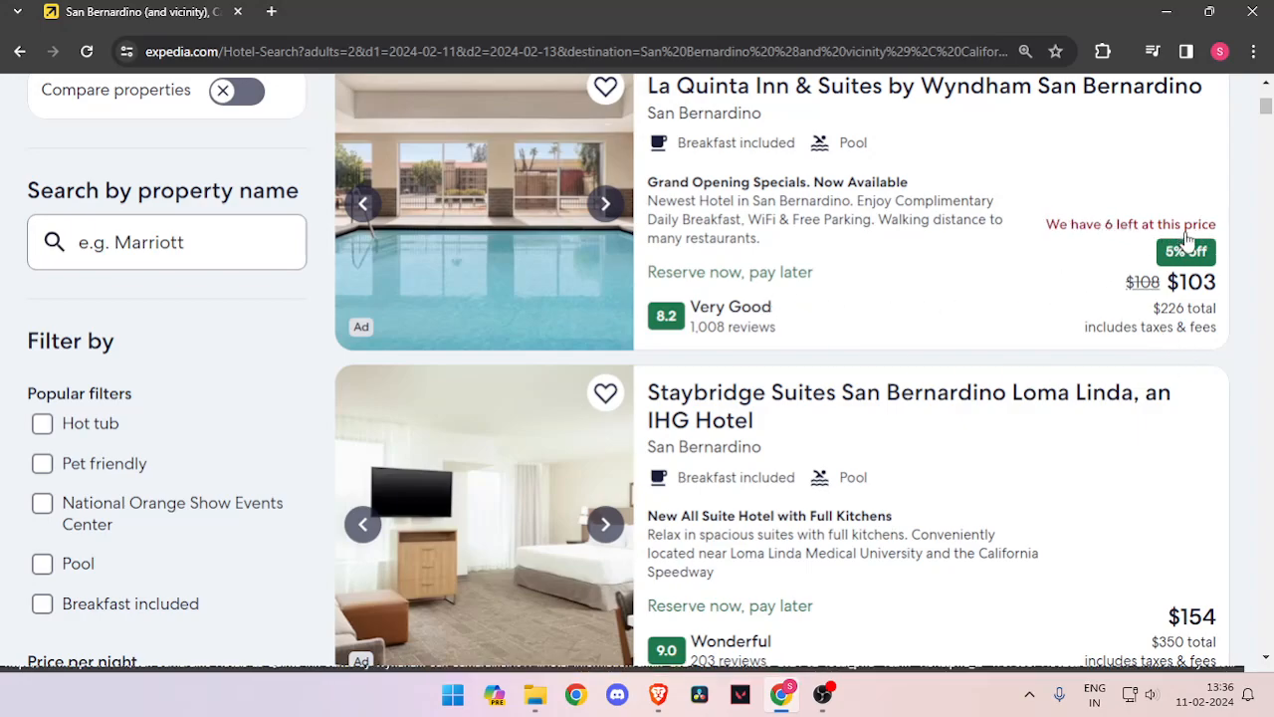